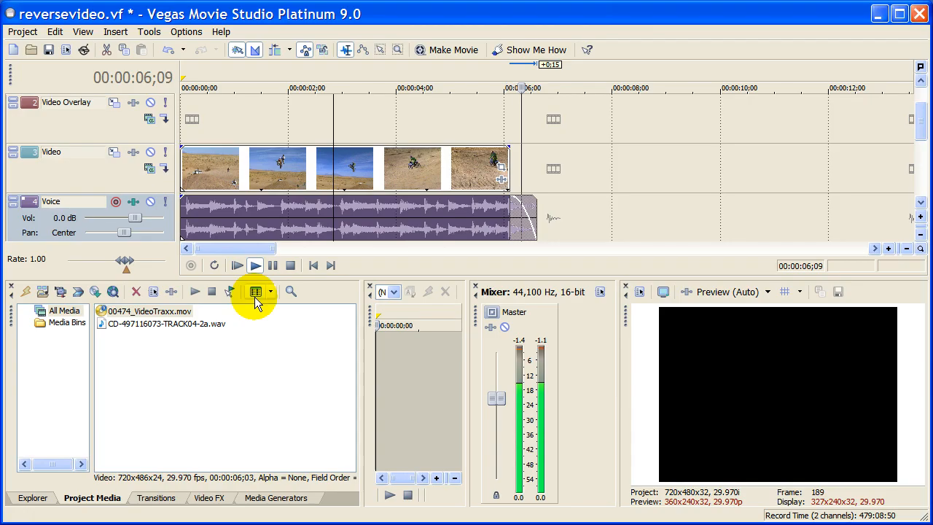
# Select the motocross video event on the Video track
pyautogui.click(254, 266)
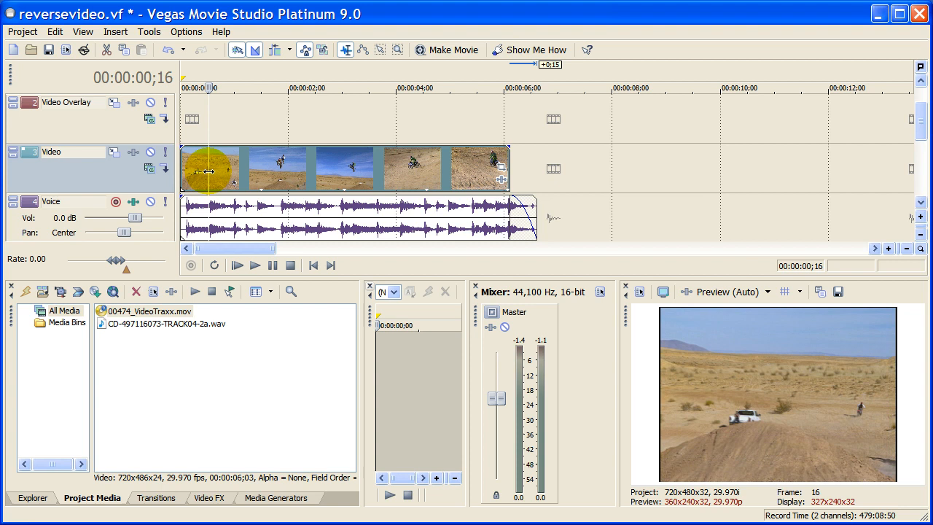
# Reverse the motocross video event, then play from the start and pause to check it
pyautogui.rightClick(208, 171)
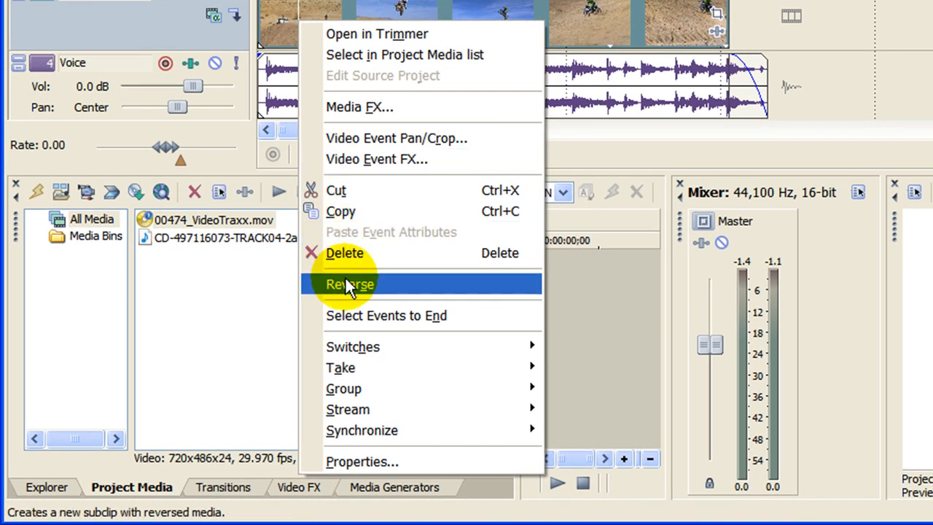
pyautogui.click(349, 284)
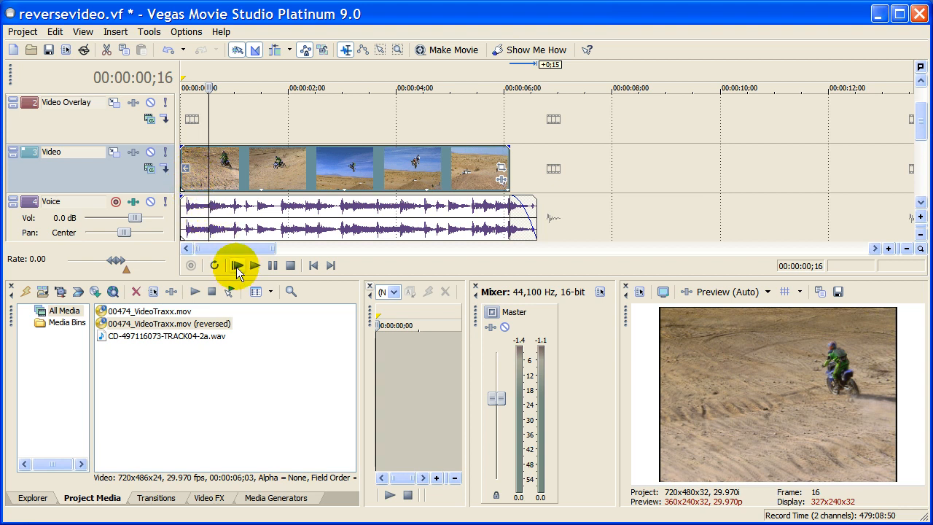
pyautogui.click(237, 266)
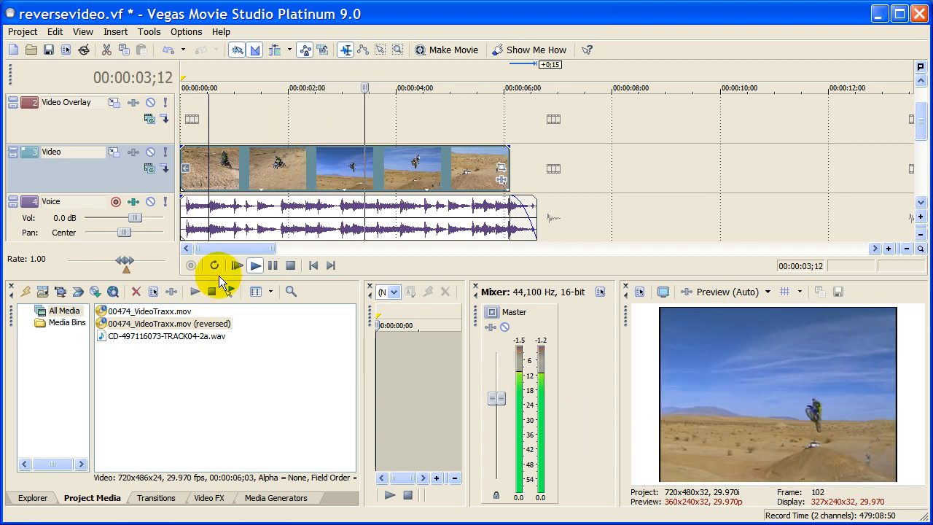
pyautogui.click(255, 265)
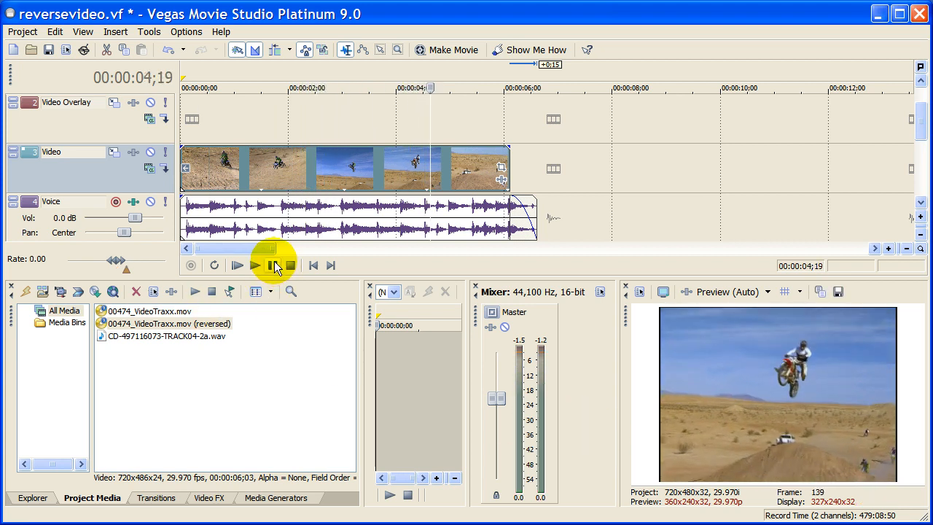
# Reverse the voice audio event and play the reversed project from the start
pyautogui.click(255, 264)
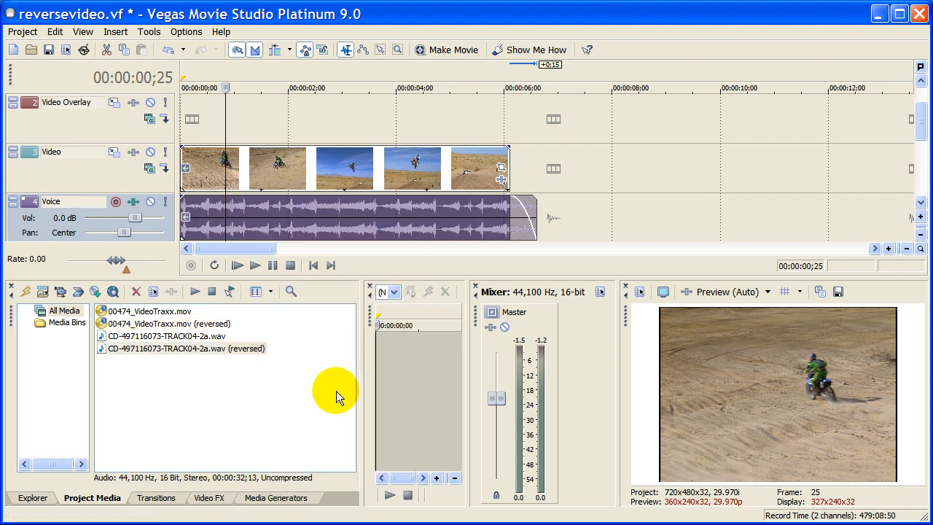
pyautogui.click(235, 266)
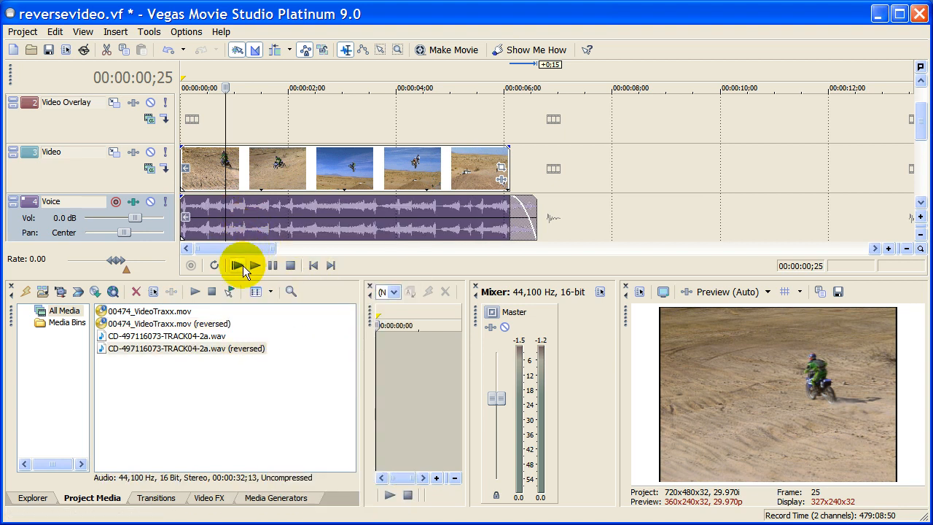
pyautogui.moveTo(238, 265)
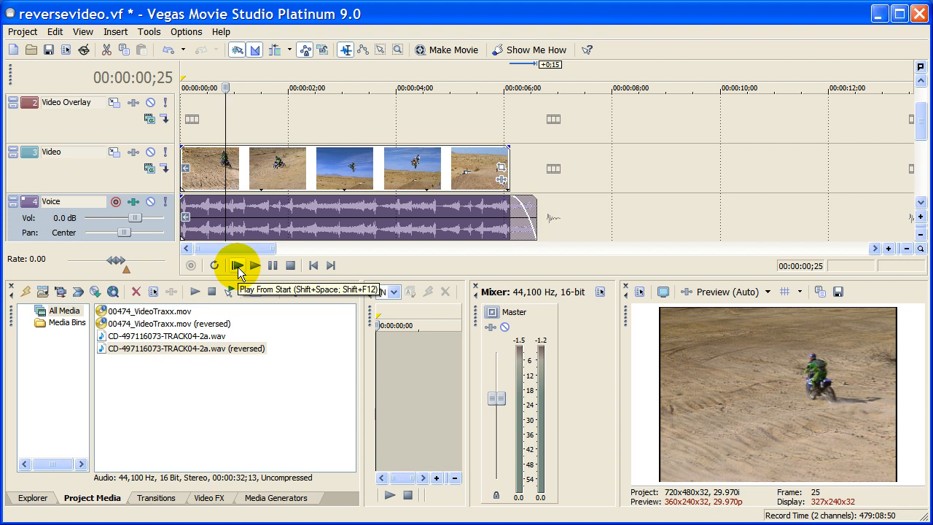
pyautogui.click(235, 265)
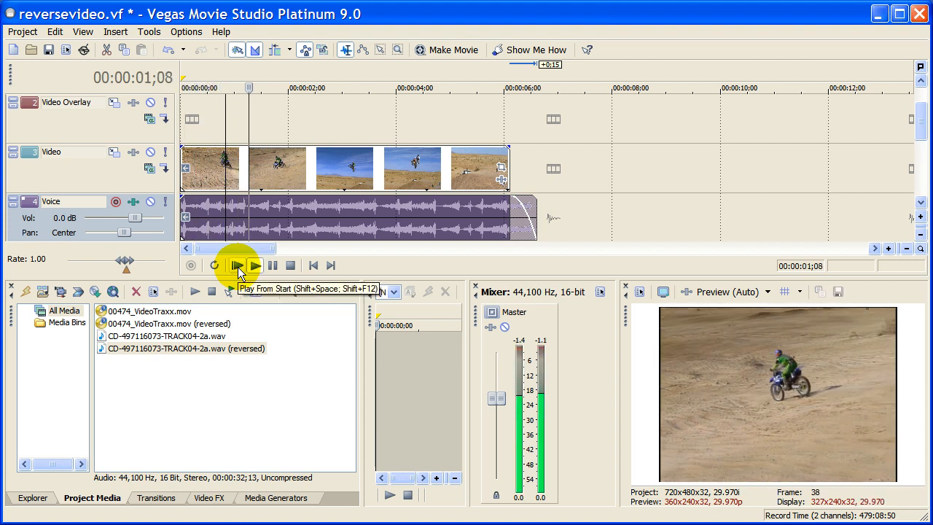
pyautogui.click(235, 265)
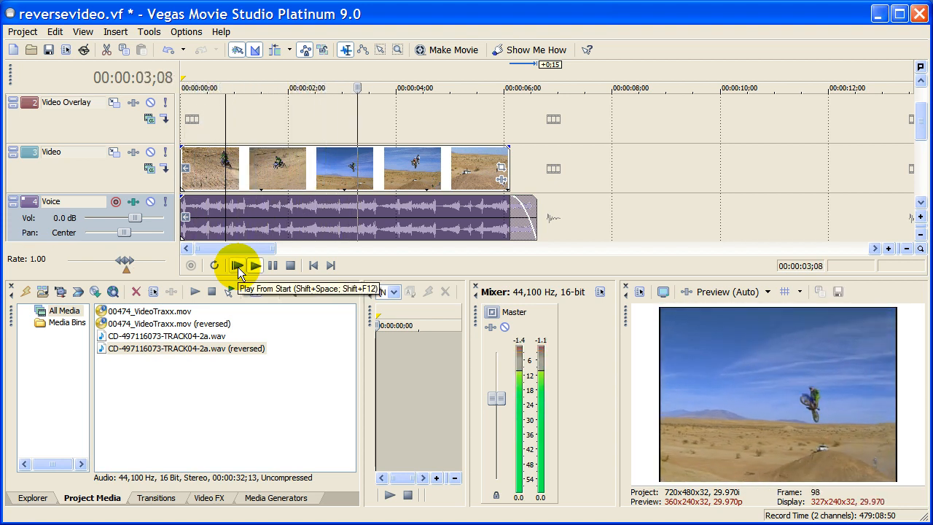
pyautogui.click(235, 265)
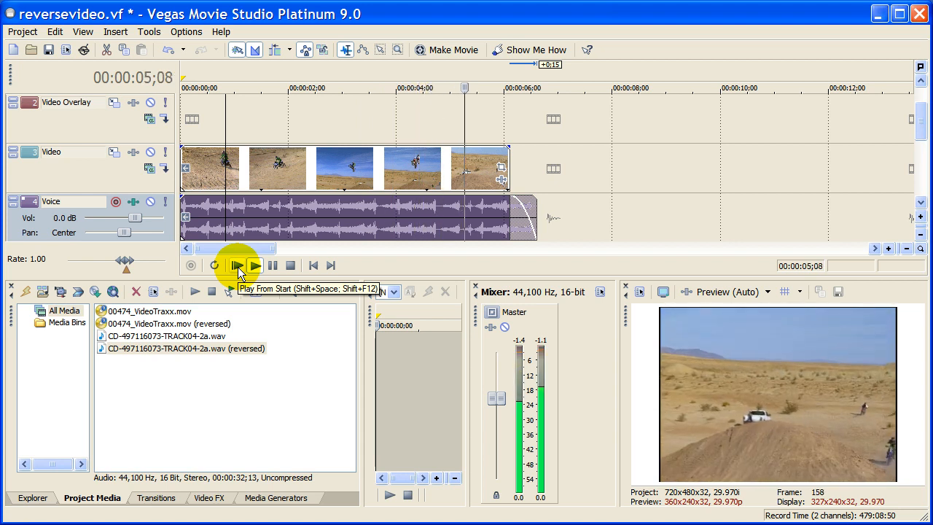
pyautogui.click(235, 265)
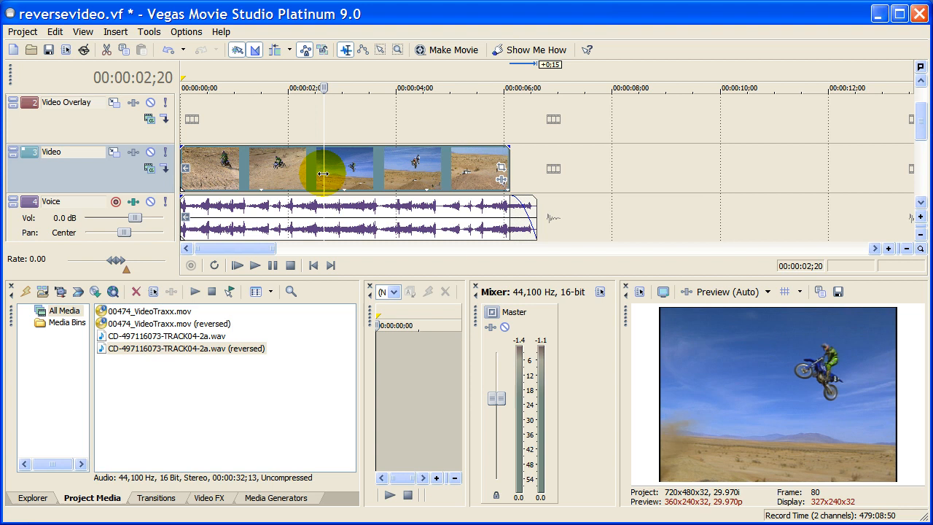
# Uncheck Reverse on the motocross video event so it plays forward
pyautogui.rightClick(324, 167)
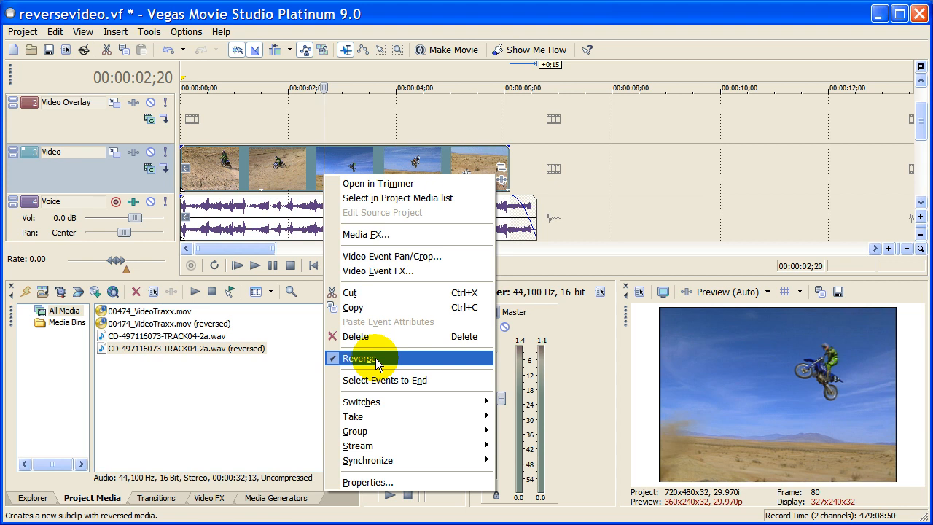
pyautogui.click(364, 358)
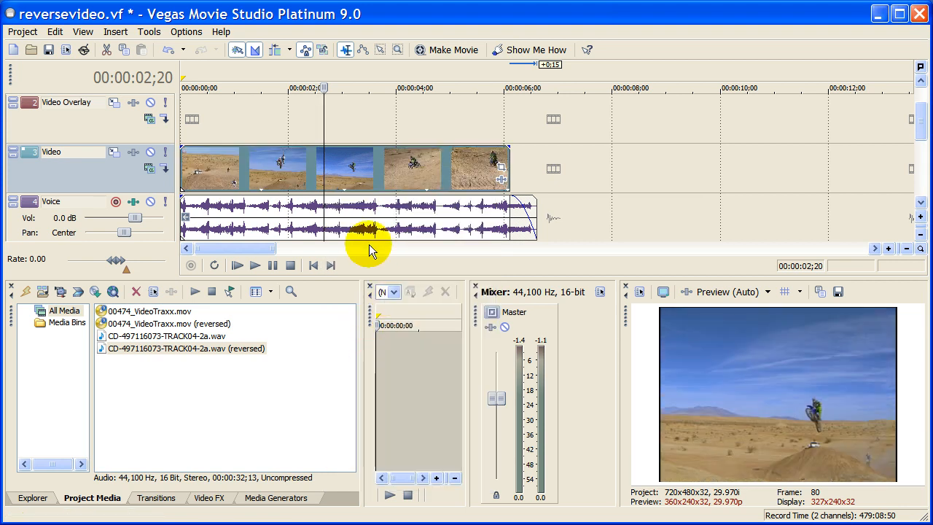